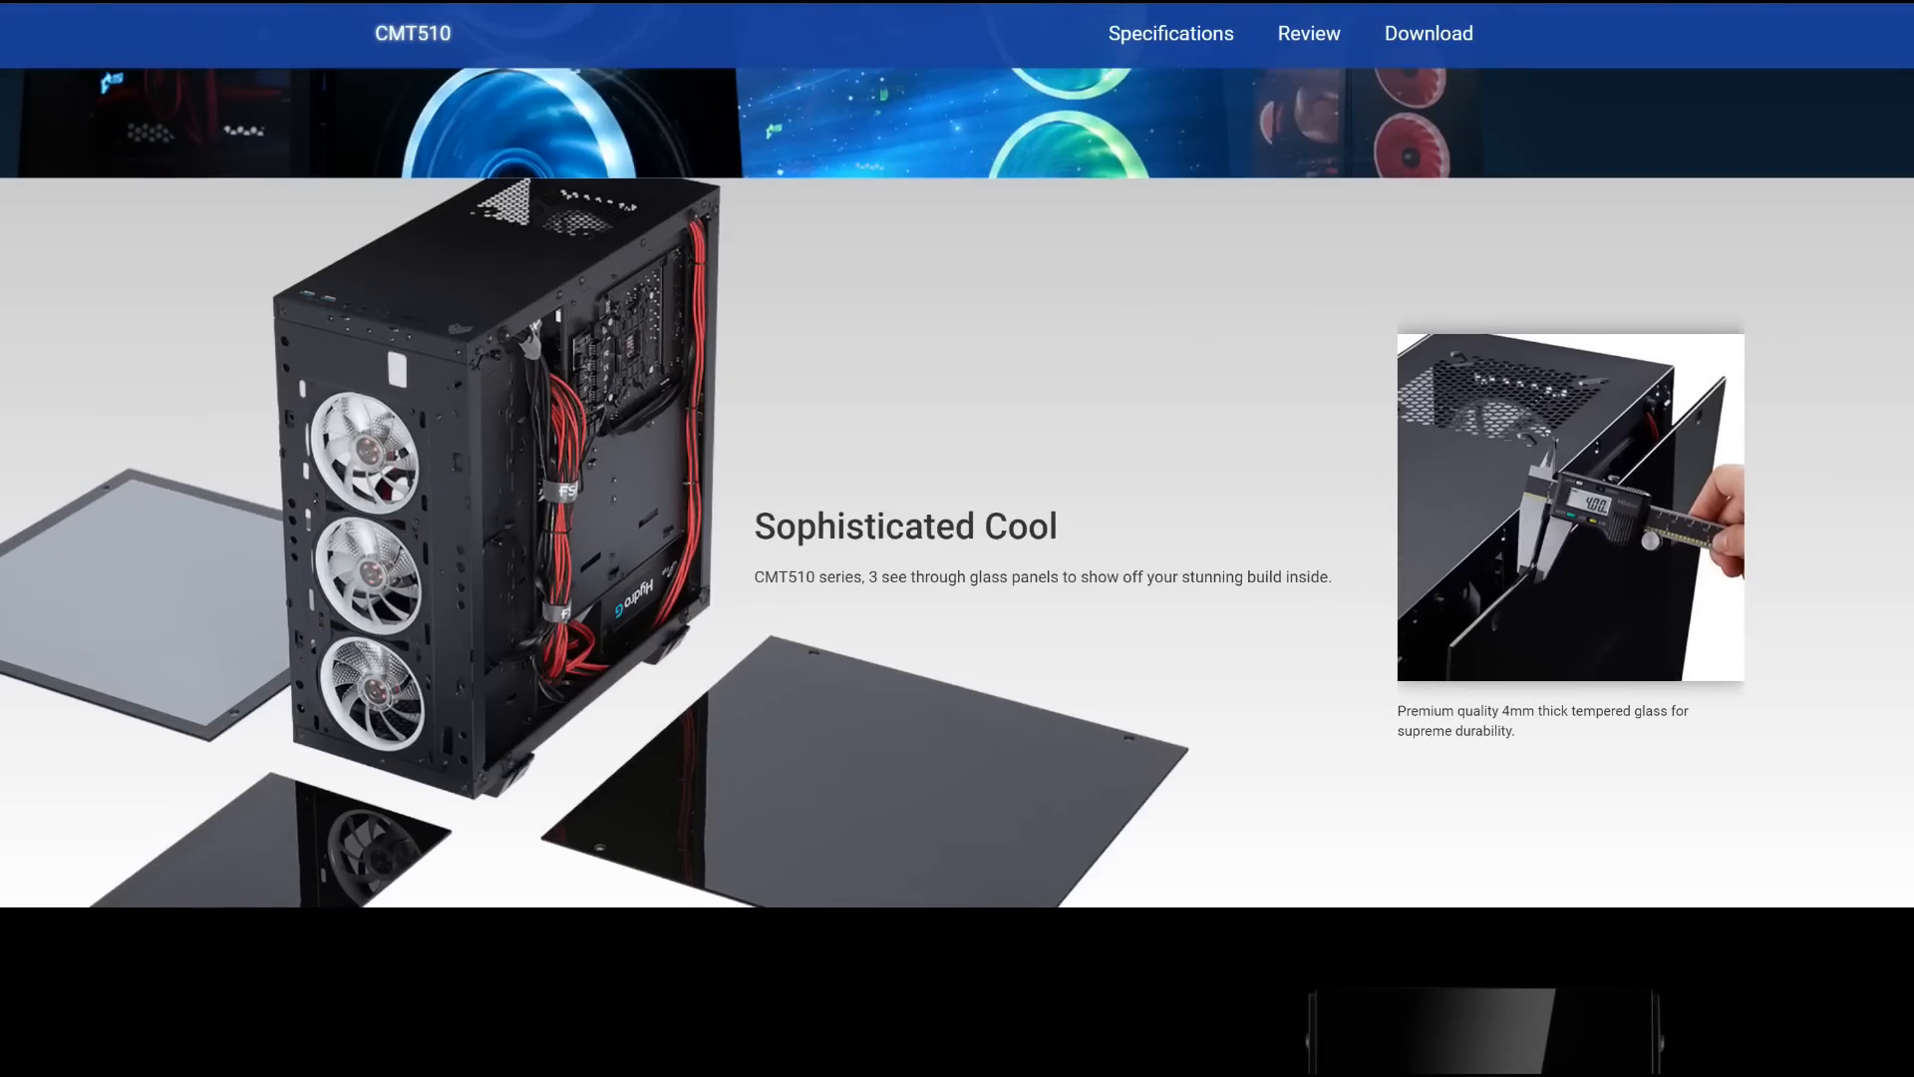
scroll("down", 3)
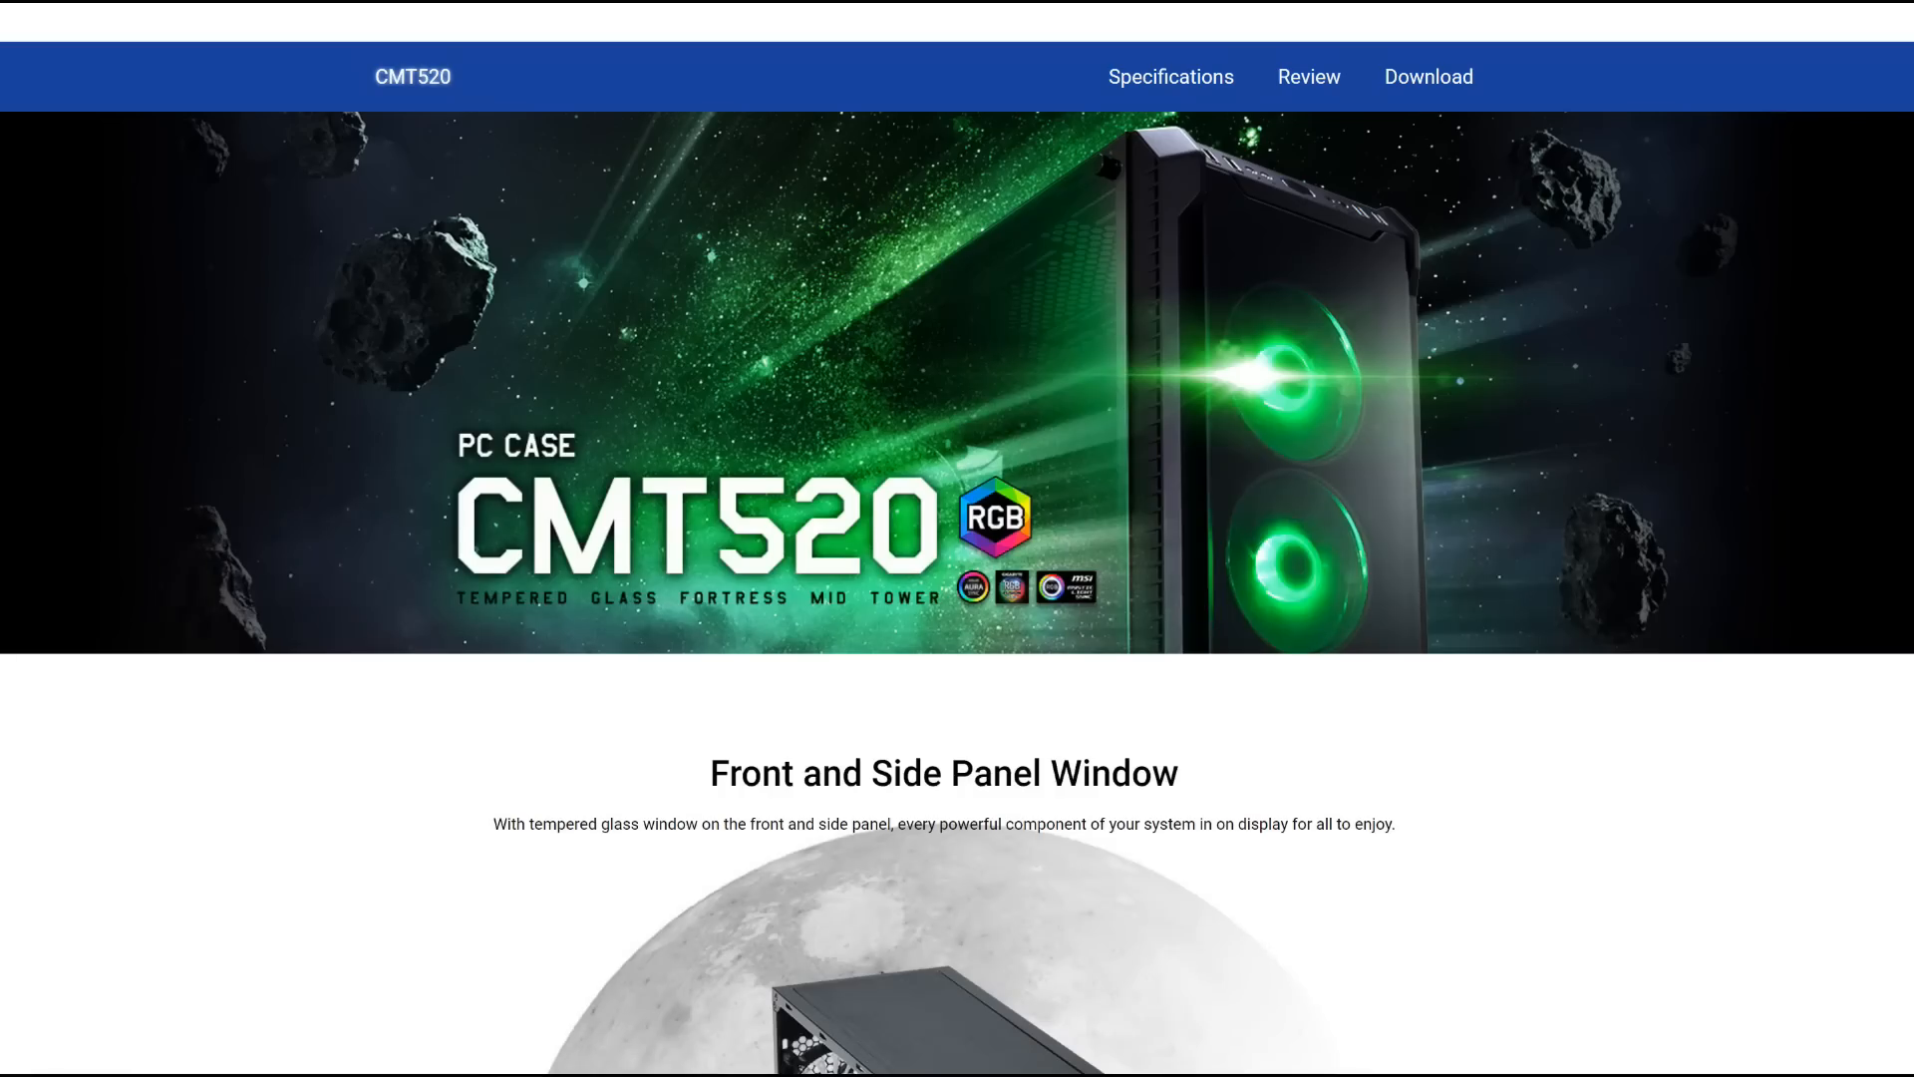
scroll("down", 3)
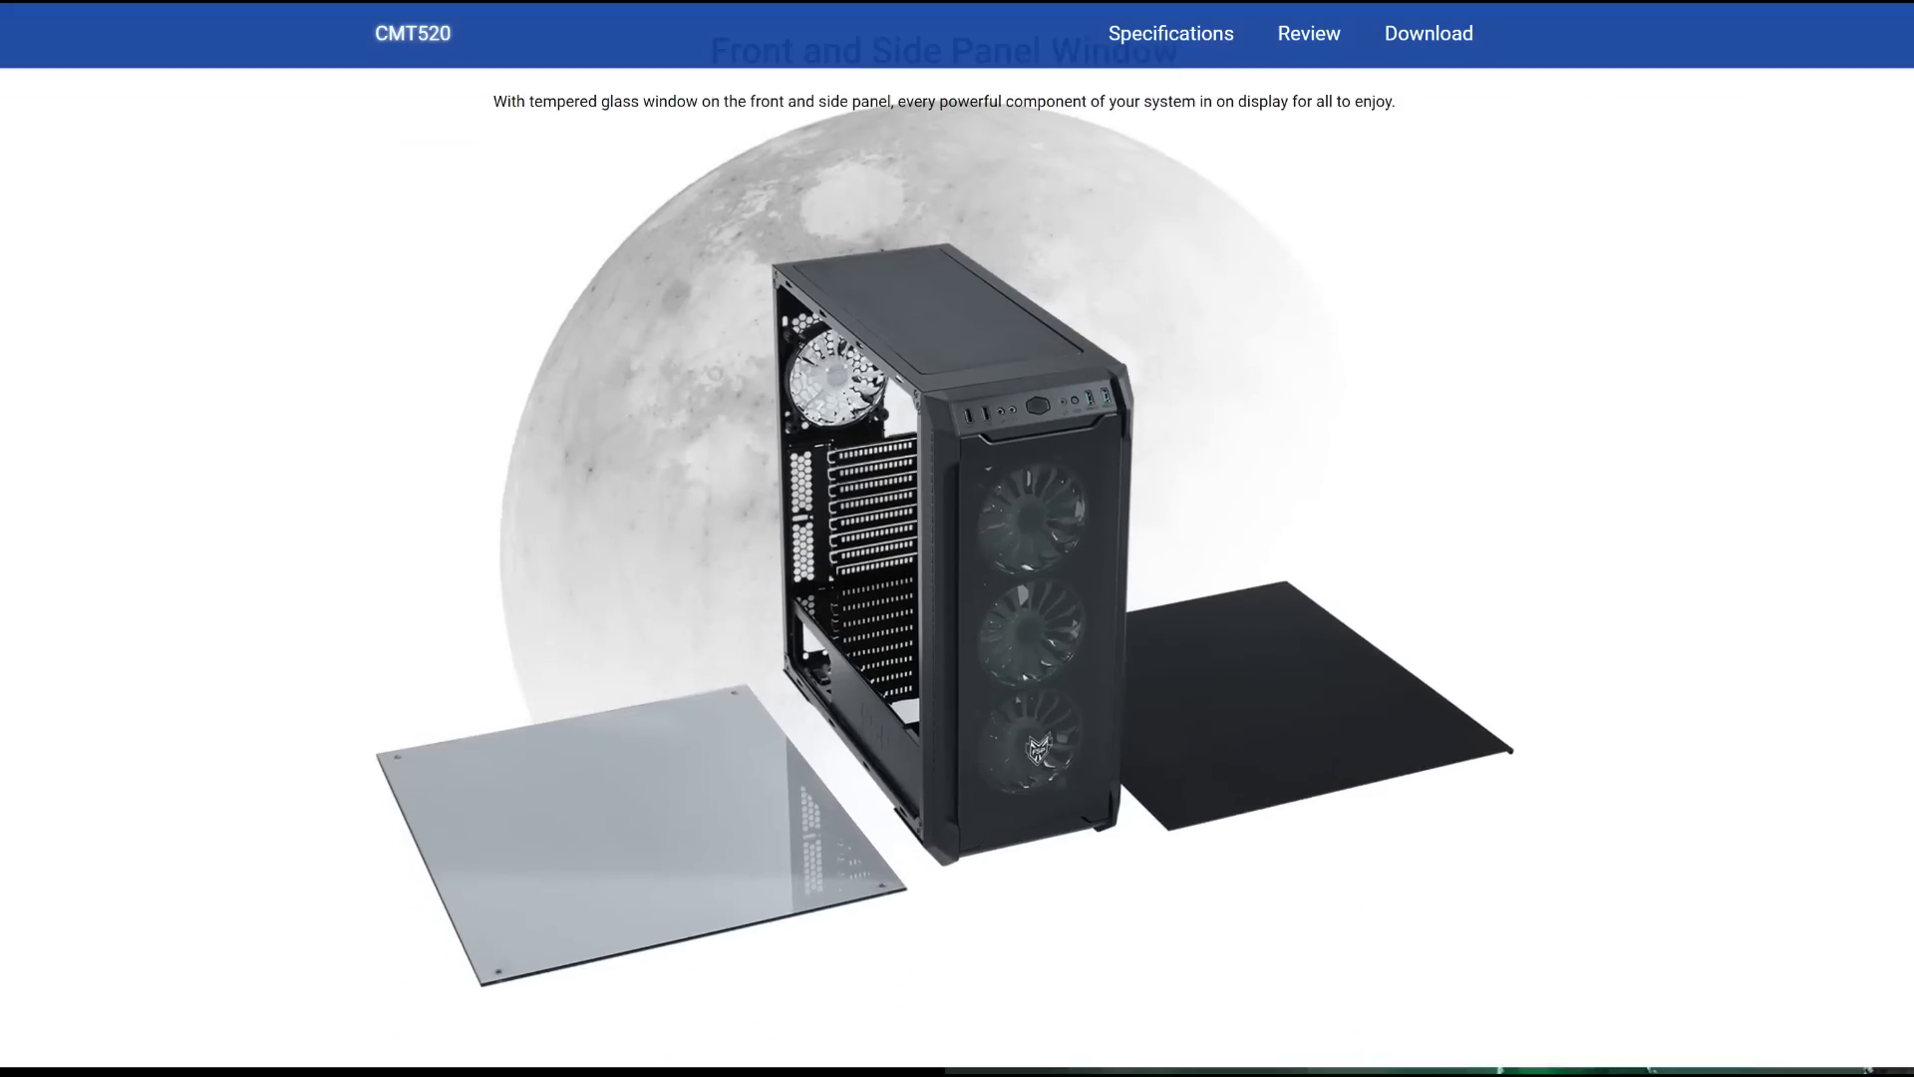